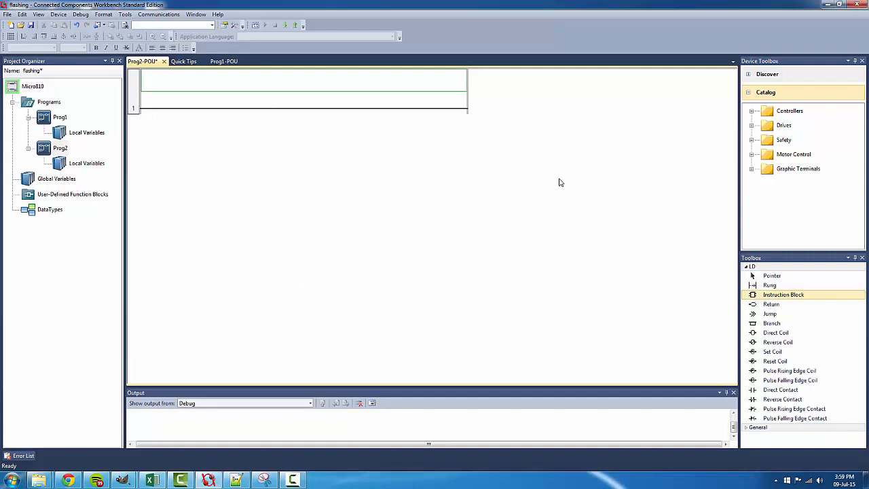
mouse_move(262, 158)
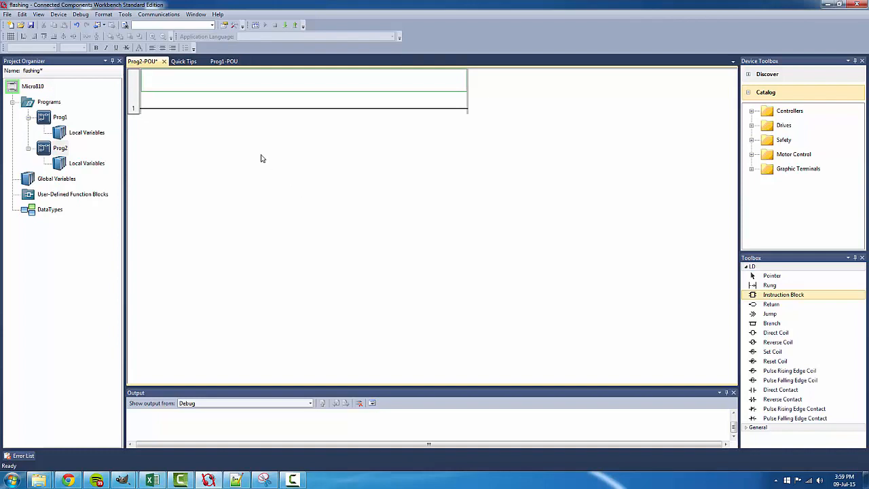
mouse_move(411, 253)
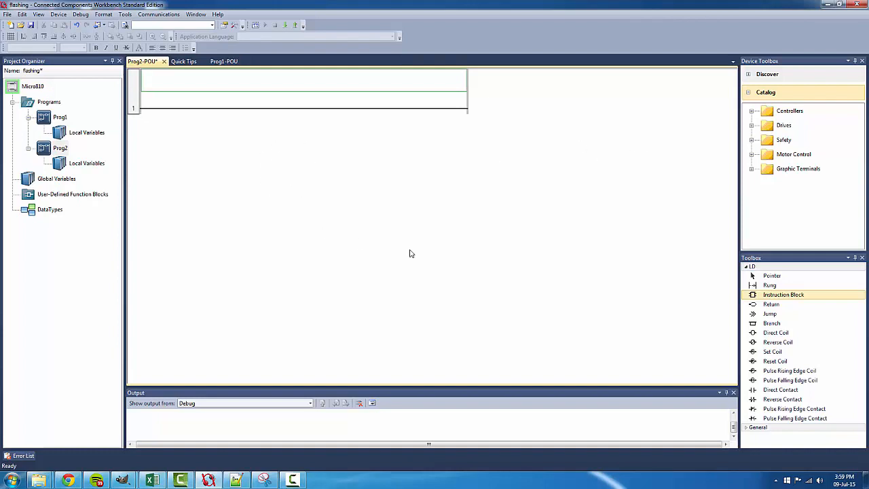
mouse_move(341, 123)
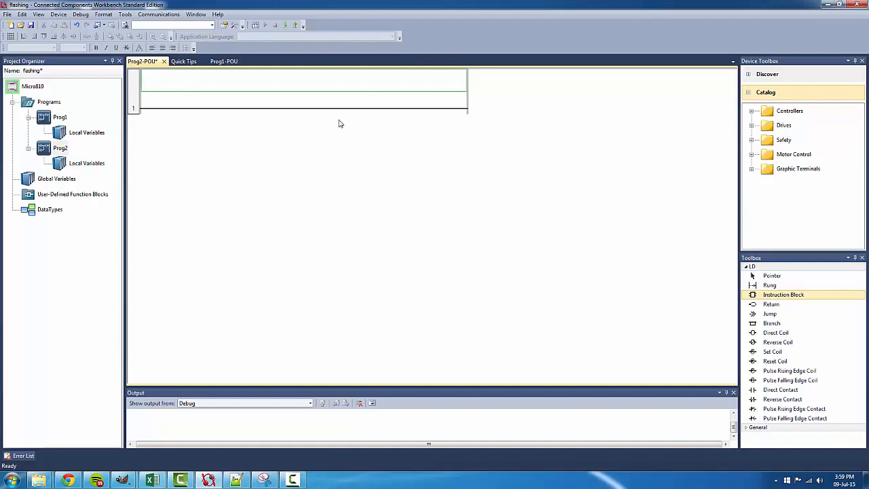
mouse_move(295, 299)
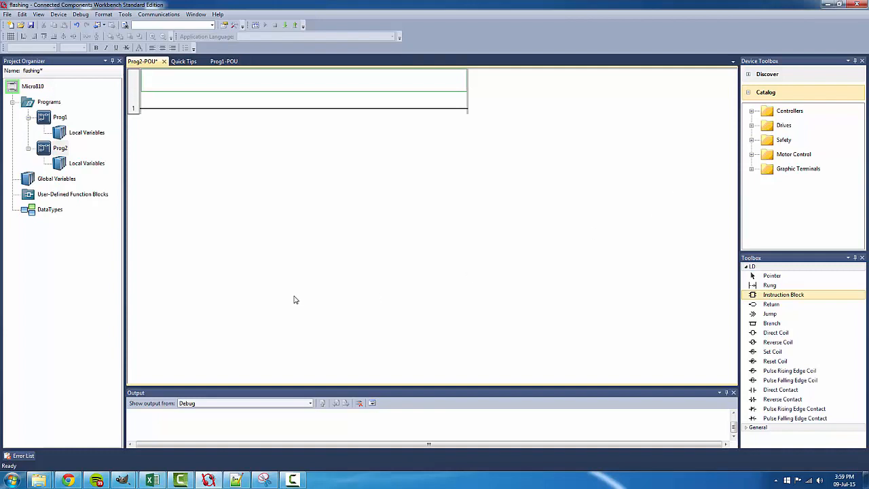
mouse_move(471, 131)
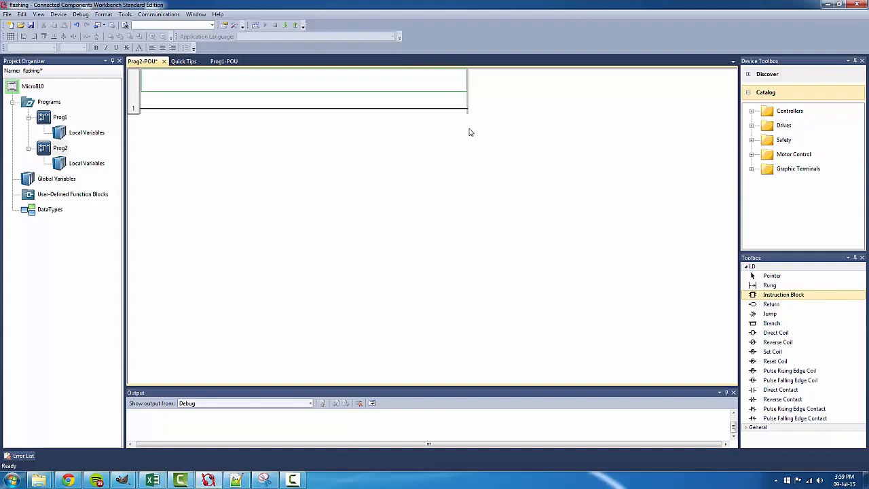
mouse_move(595, 180)
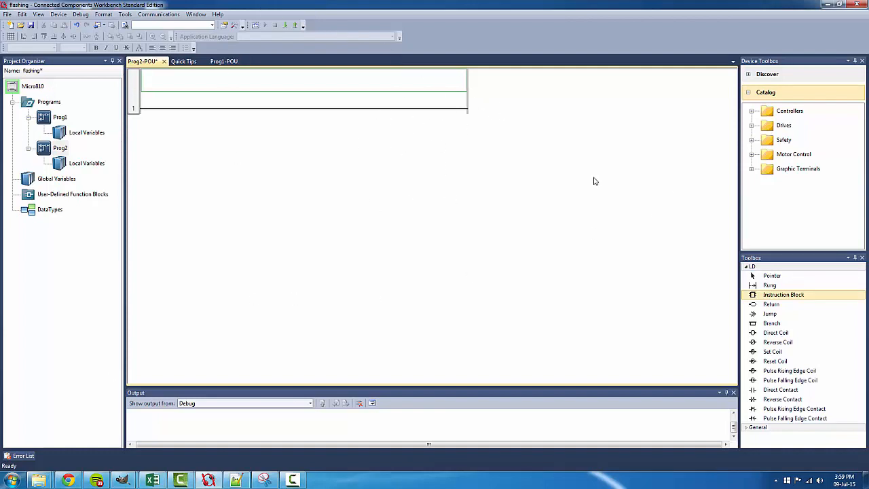
mouse_move(516, 309)
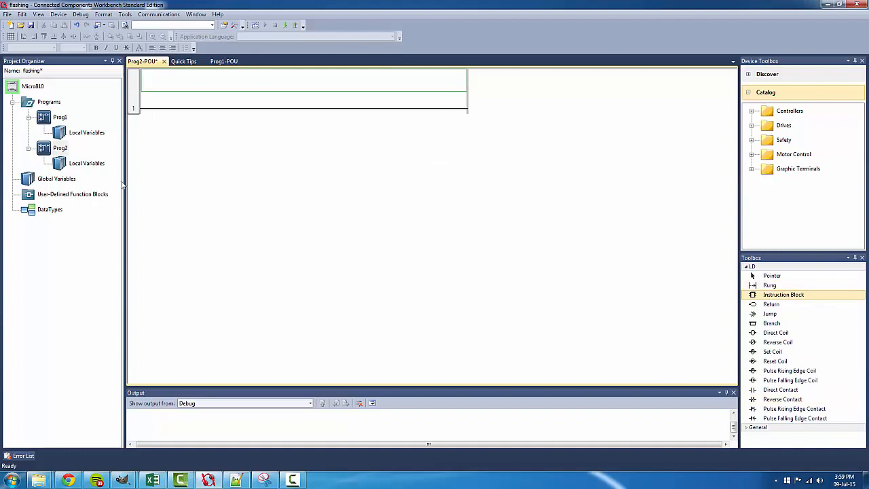
mouse_move(268, 281)
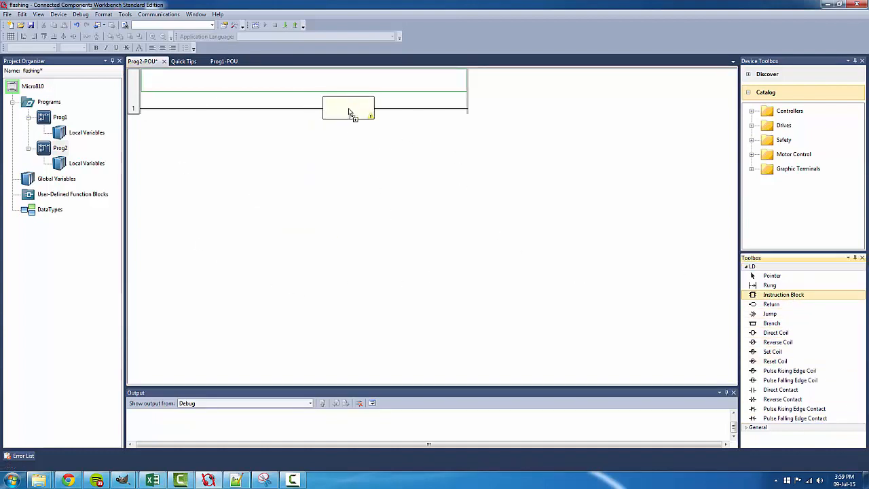
- Choose TON from the instruction block list for rung 1's empty block
double_click(348, 108)
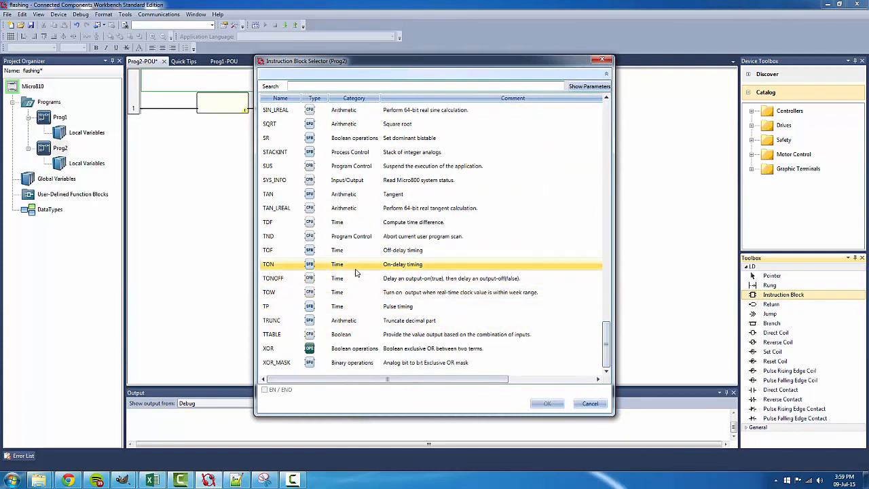
left_click(547, 403)
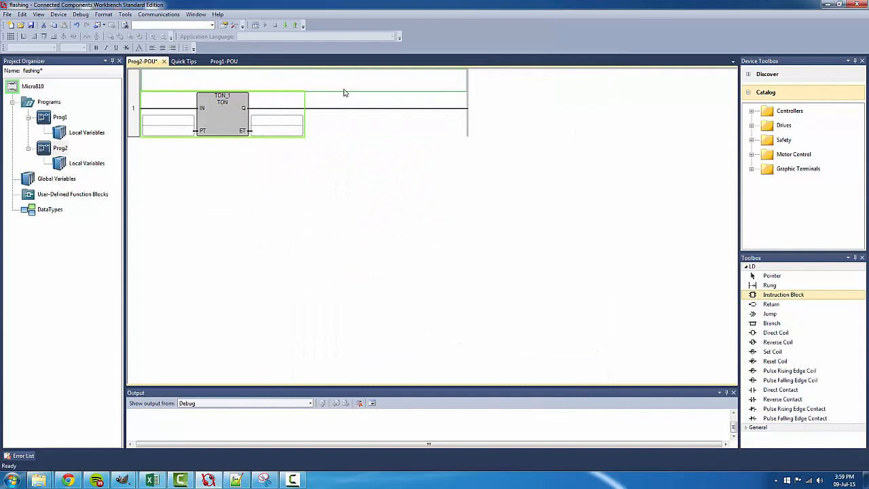
mouse_move(455, 143)
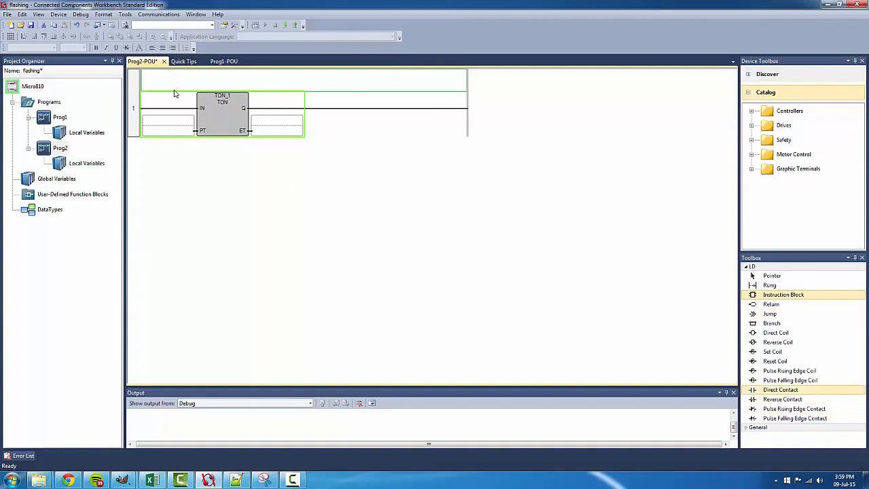
mouse_move(794, 408)
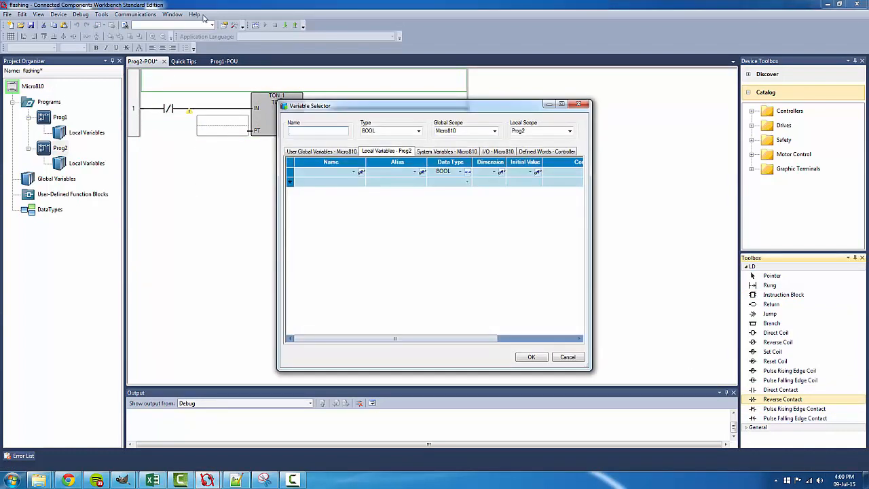
mouse_move(209, 178)
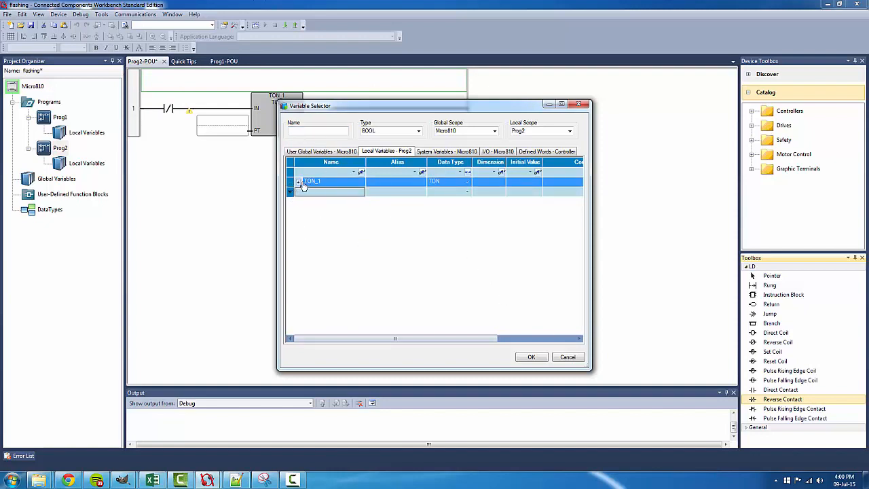
- Assign TON_1.Q to the normally closed contact feeding the timer on rung 1
left_click(297, 182)
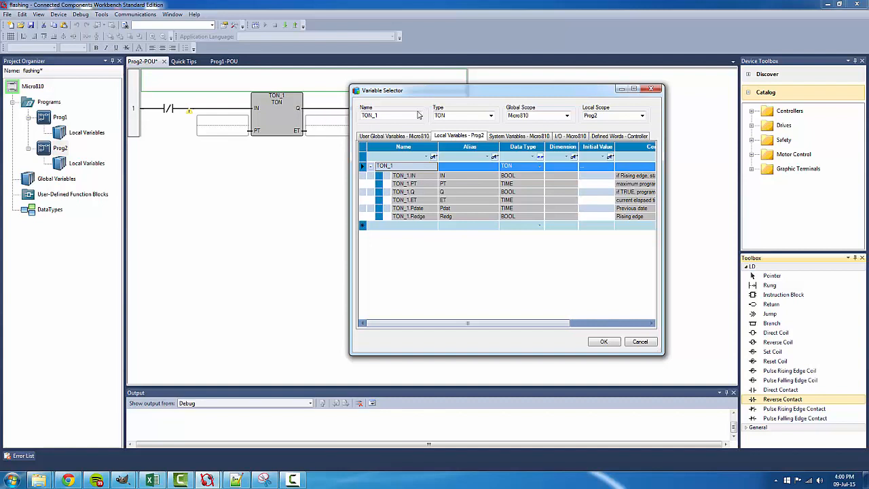
mouse_move(187, 126)
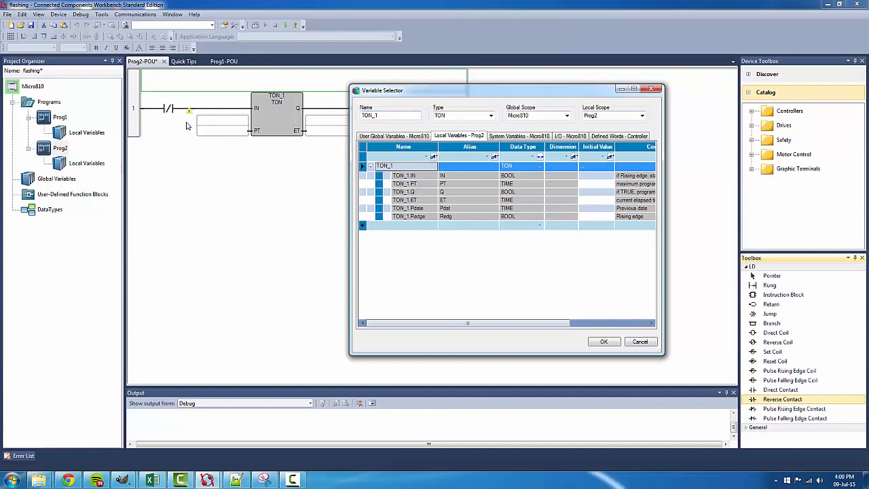
mouse_move(293, 102)
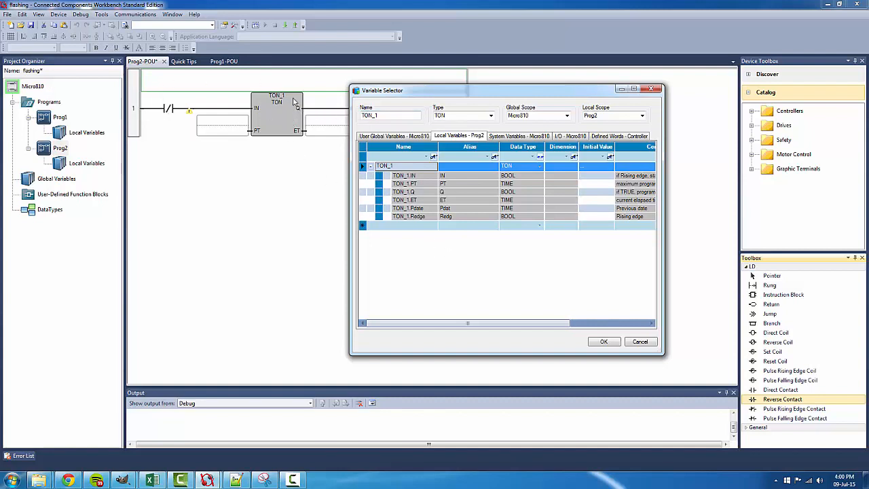
mouse_move(419, 236)
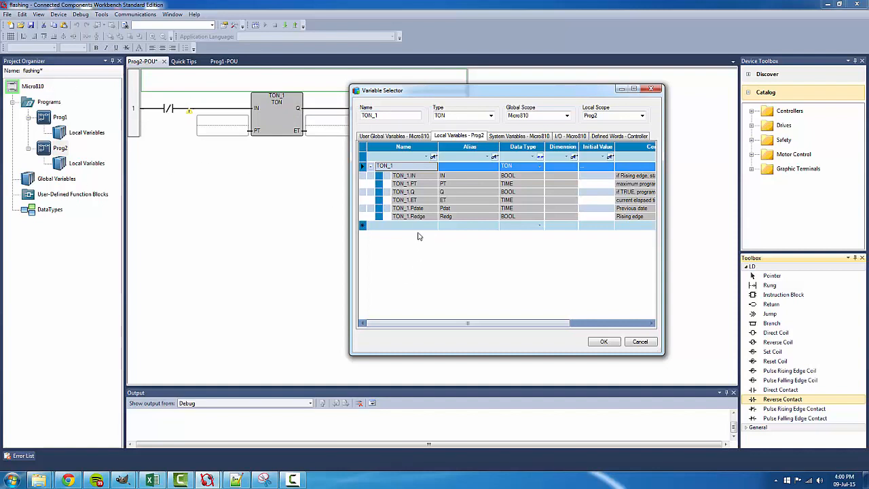
left_click(403, 192)
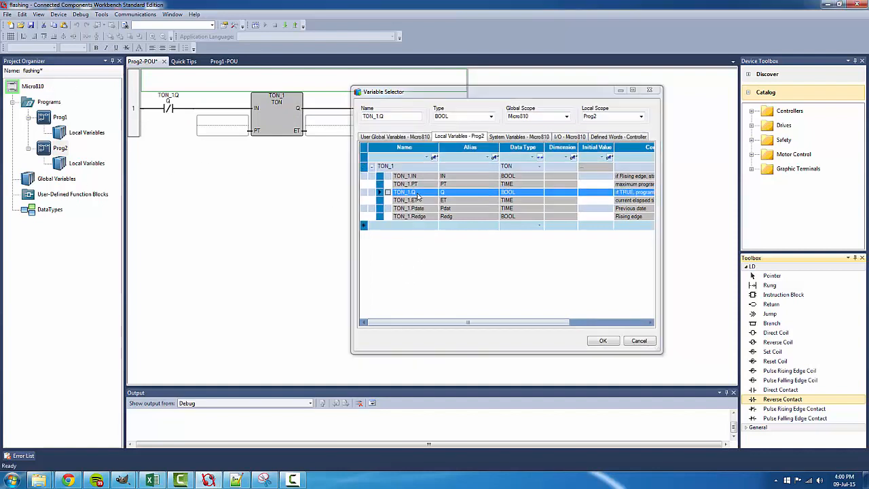
left_click(602, 341)
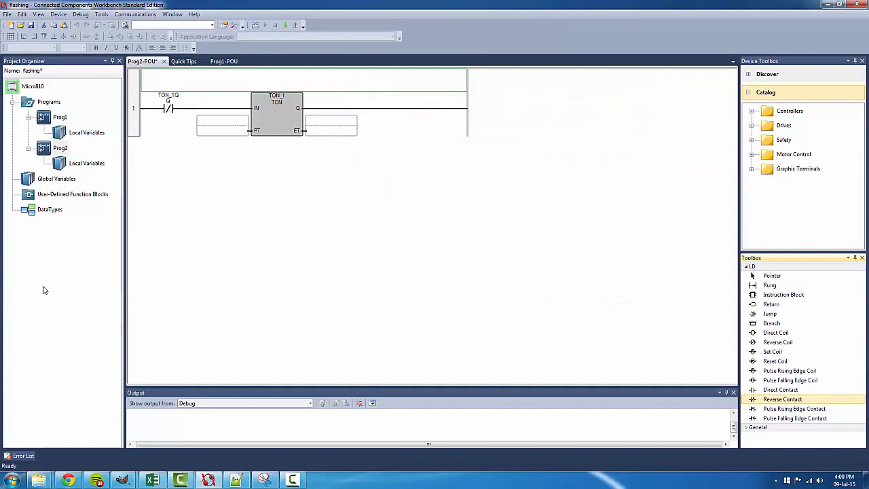
mouse_move(788, 285)
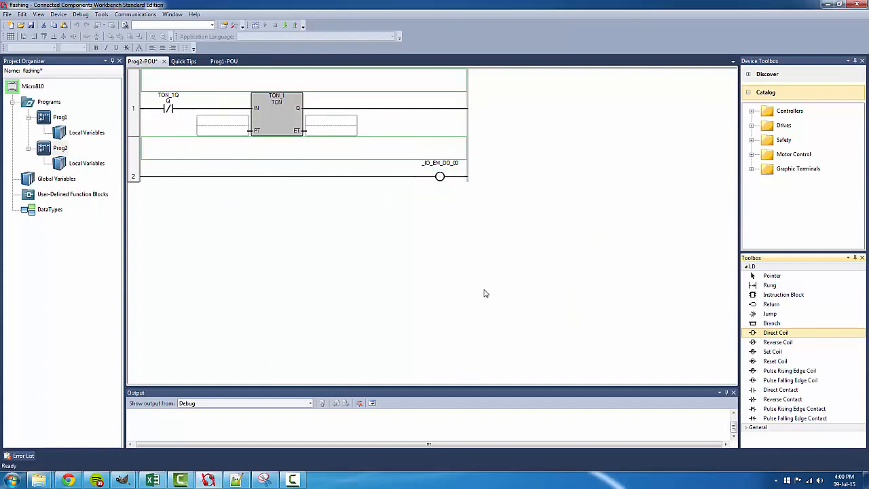
mouse_move(789, 333)
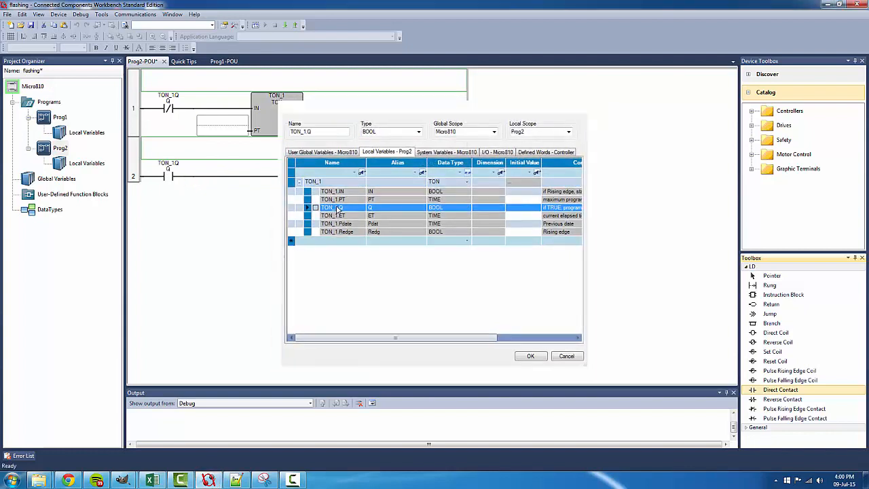
- Assign TON_1.Q to rung 2's contact driving the _IO_EM_DO_00 coil
left_click(530, 356)
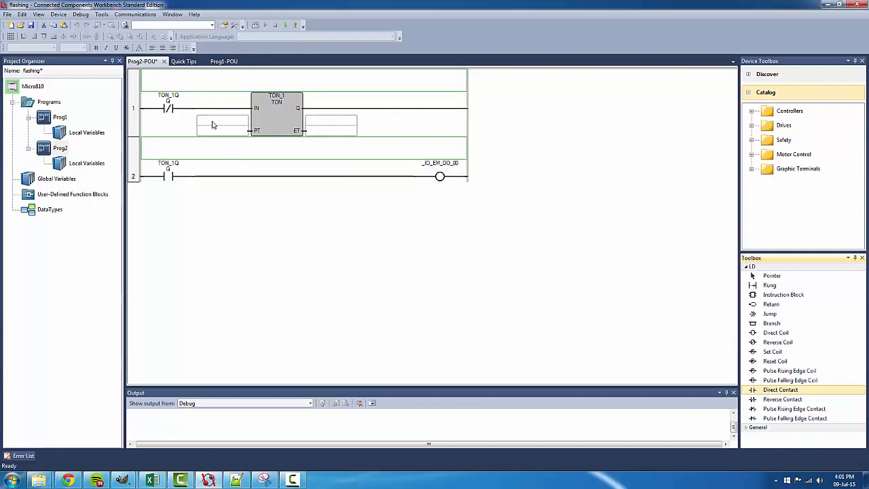
mouse_move(558, 191)
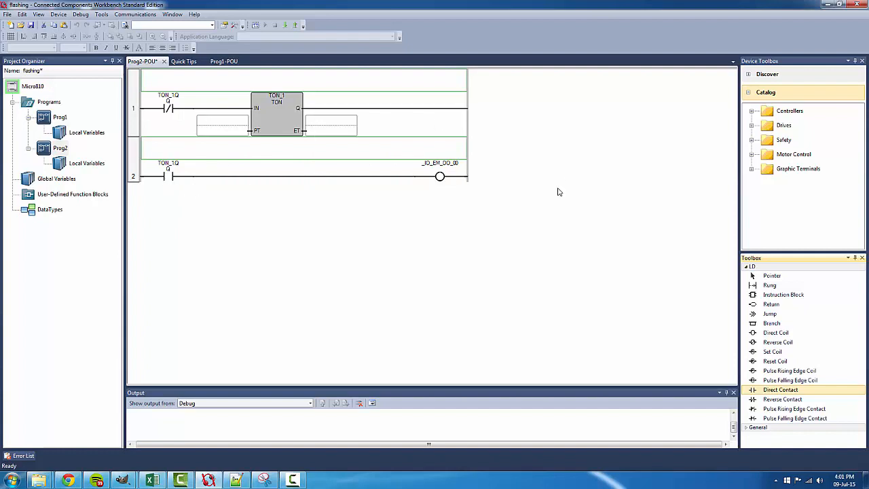
mouse_move(205, 157)
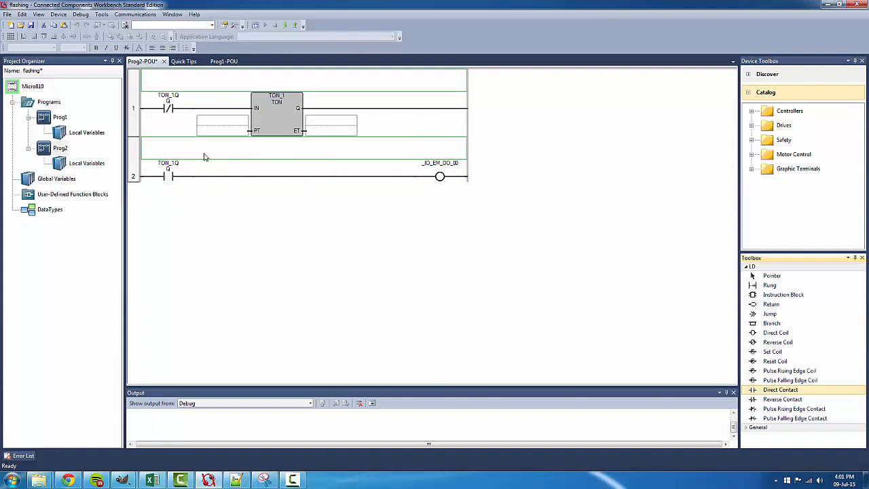
mouse_move(189, 116)
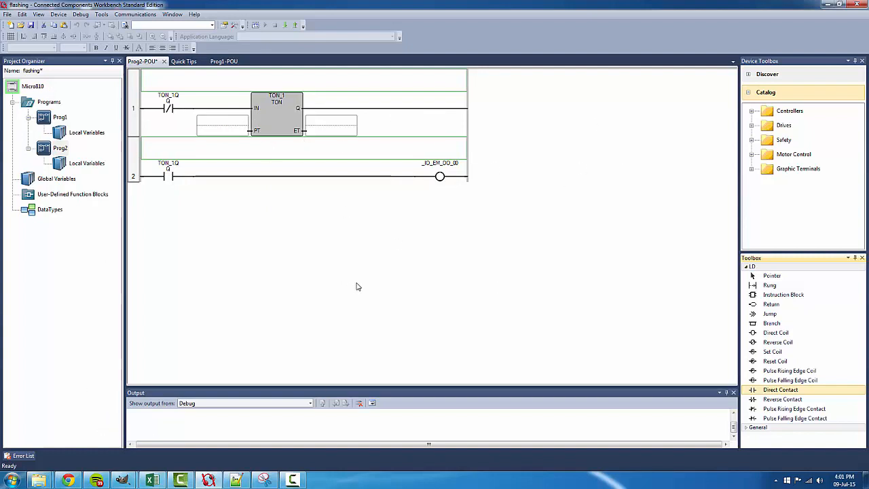
mouse_move(4, 264)
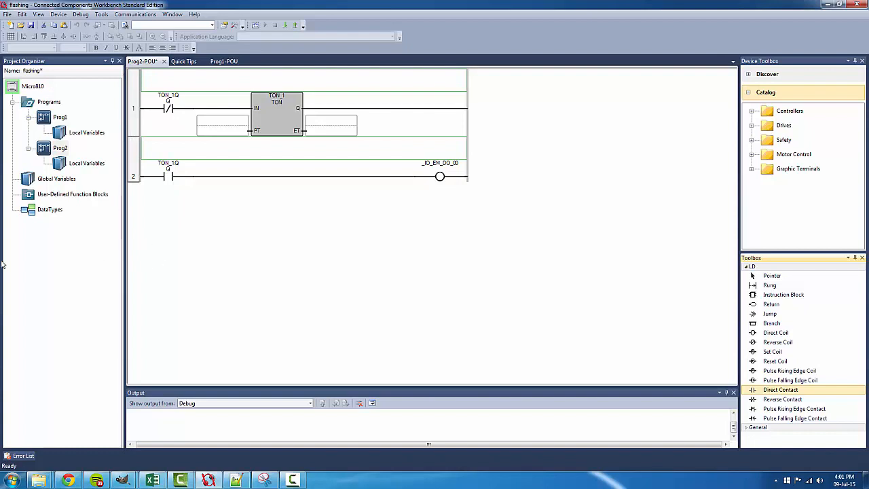
mouse_move(459, 175)
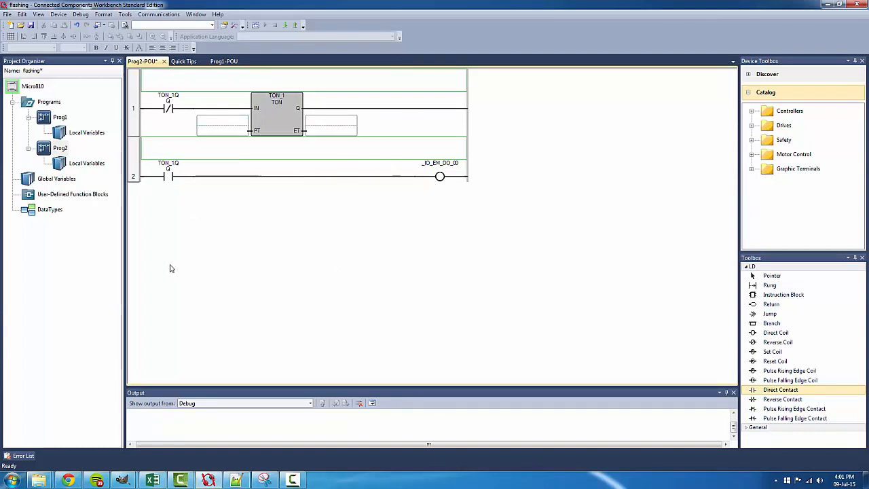
mouse_move(373, 96)
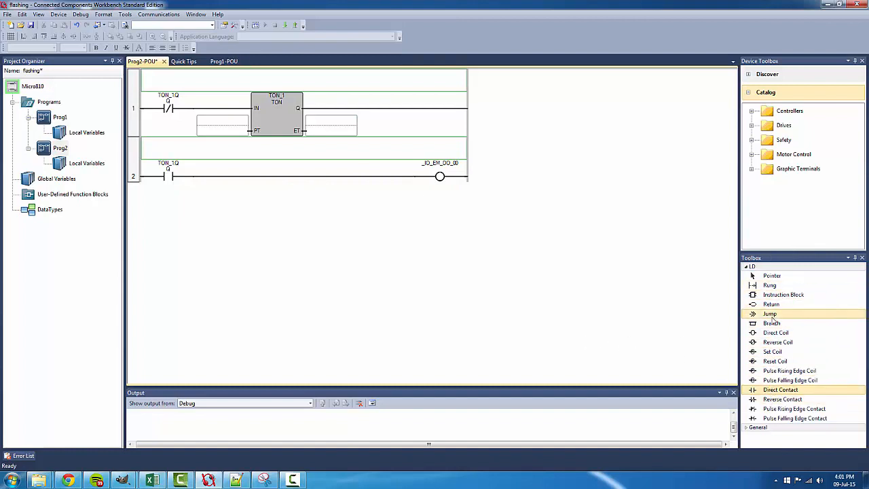
- Add a parallel branch around TON_1.Q holding an _IO_EM_DO_00 contact
left_click(771, 323)
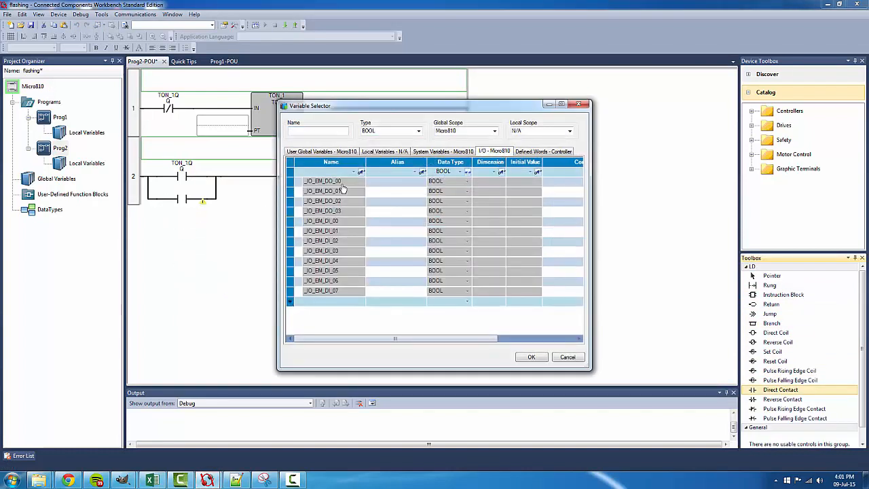
left_click(531, 357)
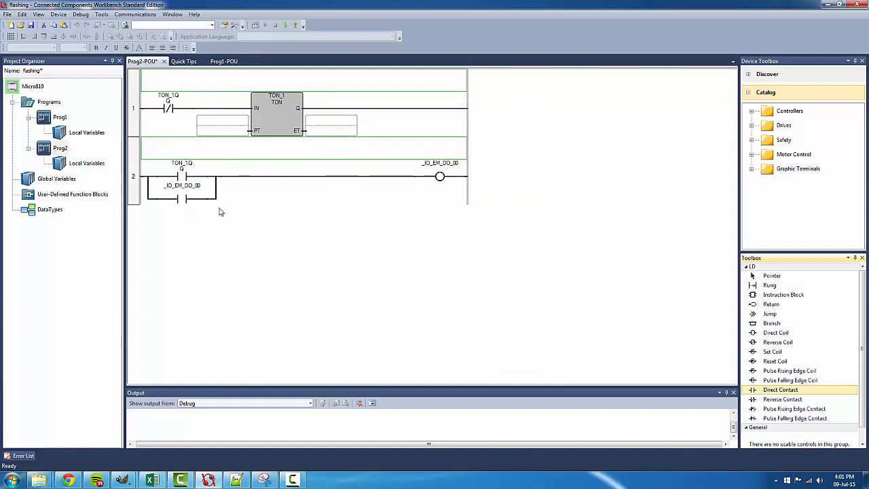
mouse_move(482, 207)
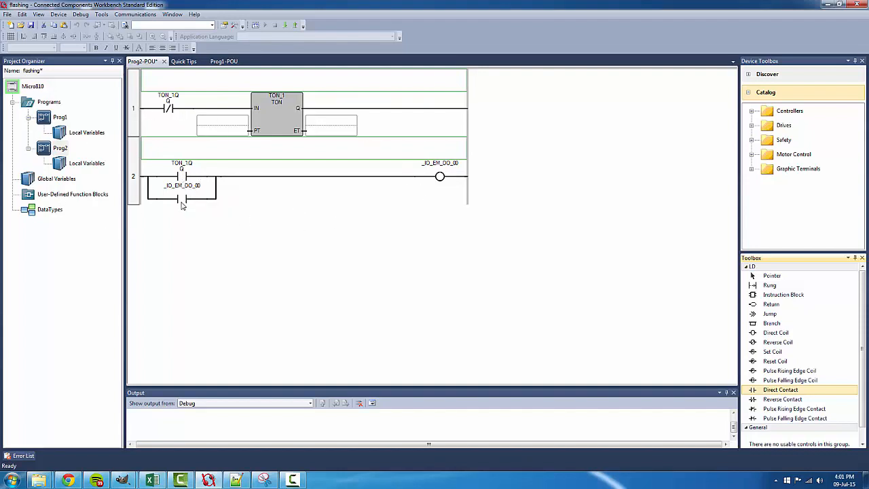
left_click(182, 199)
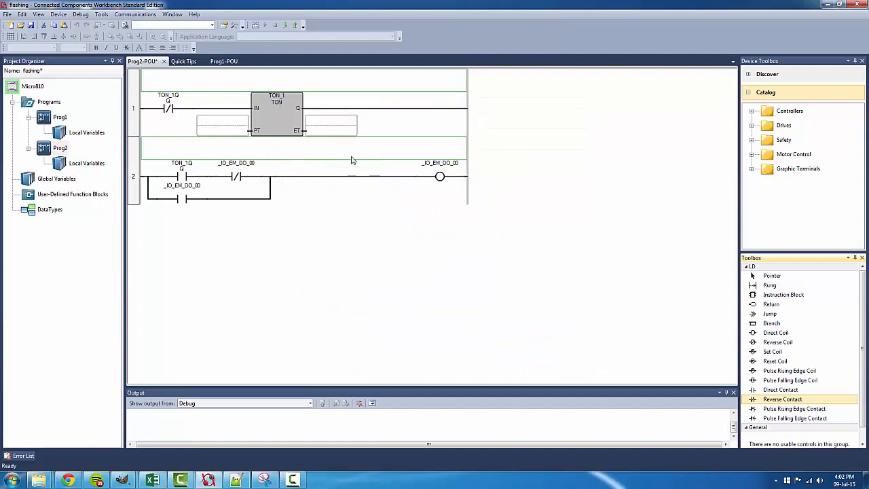
mouse_move(177, 211)
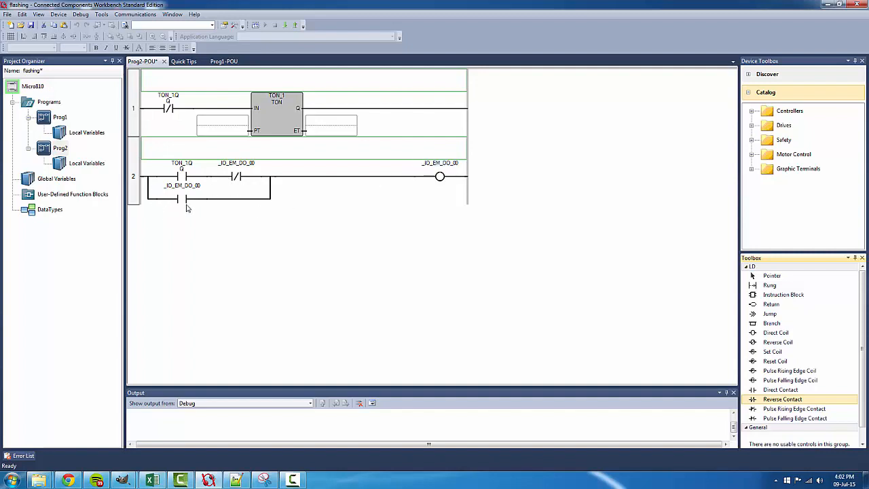
mouse_move(289, 200)
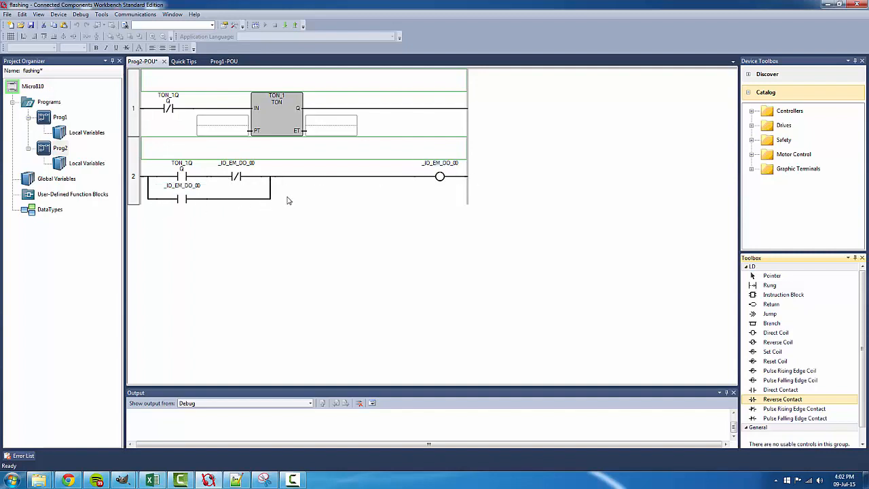
mouse_move(406, 180)
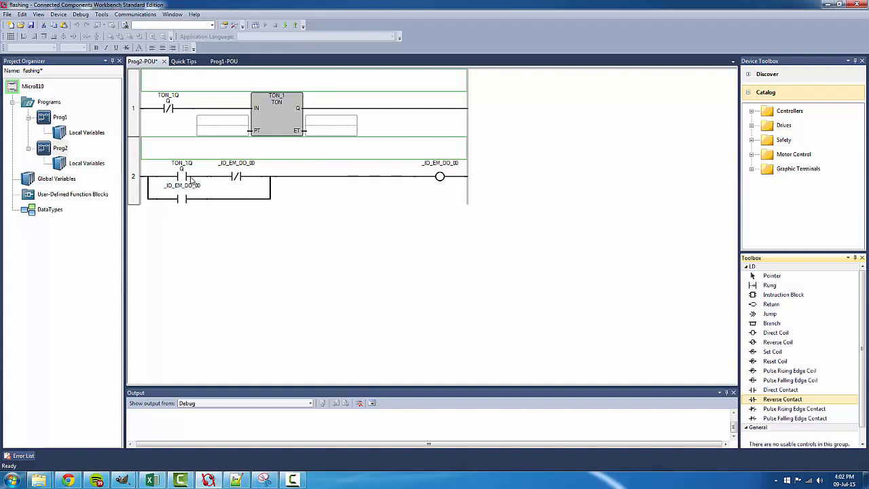
mouse_move(183, 185)
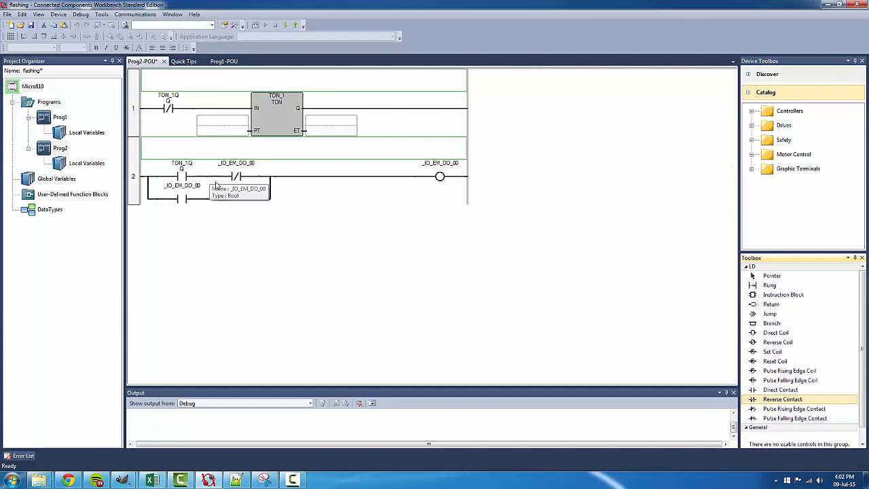
mouse_move(238, 198)
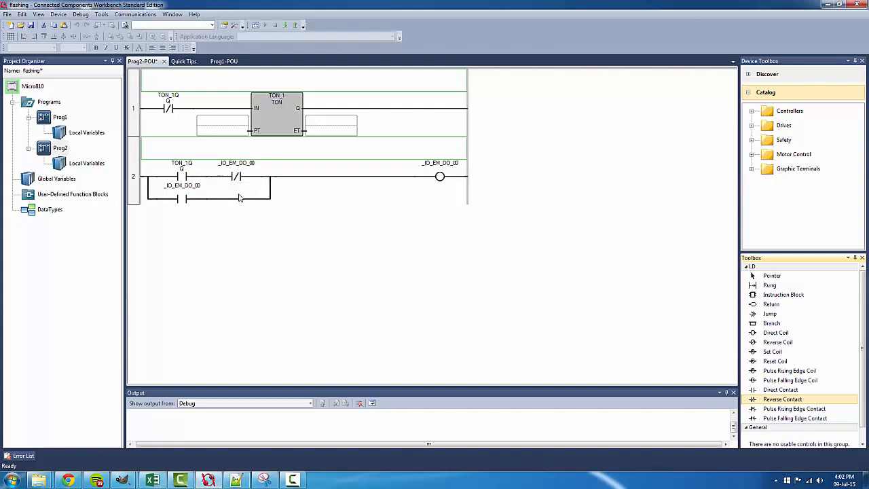
mouse_move(182, 173)
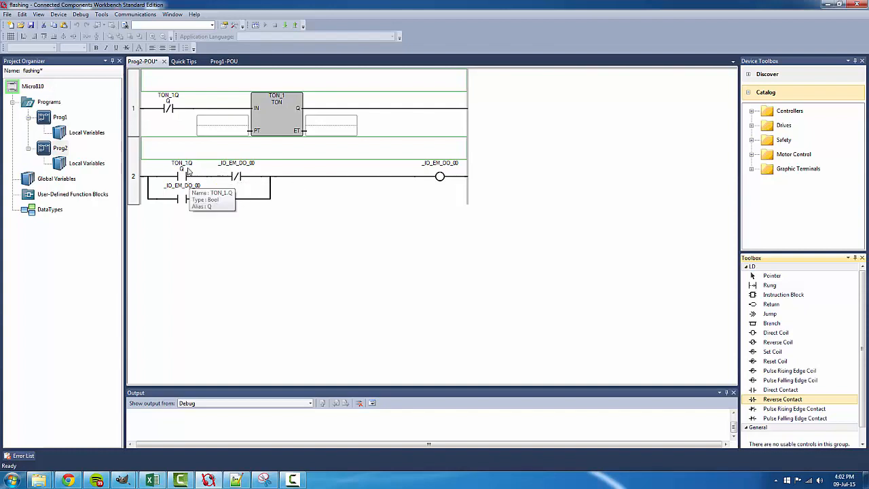
mouse_move(195, 202)
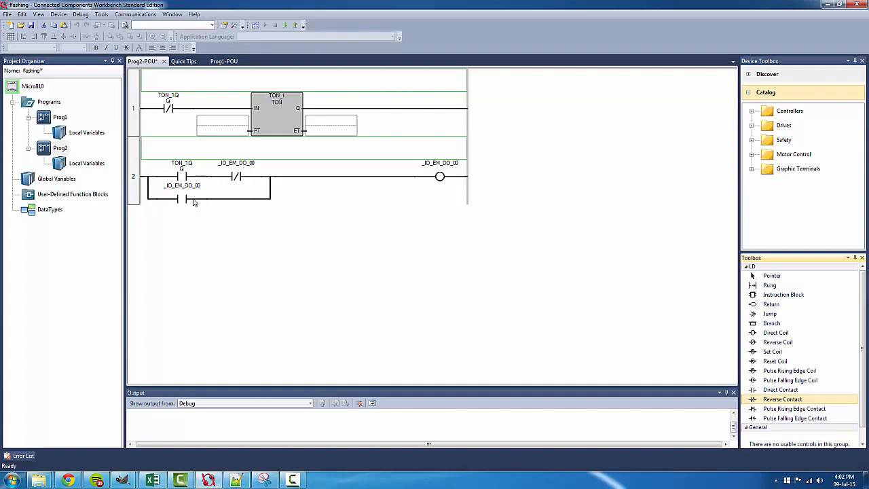
mouse_move(709, 336)
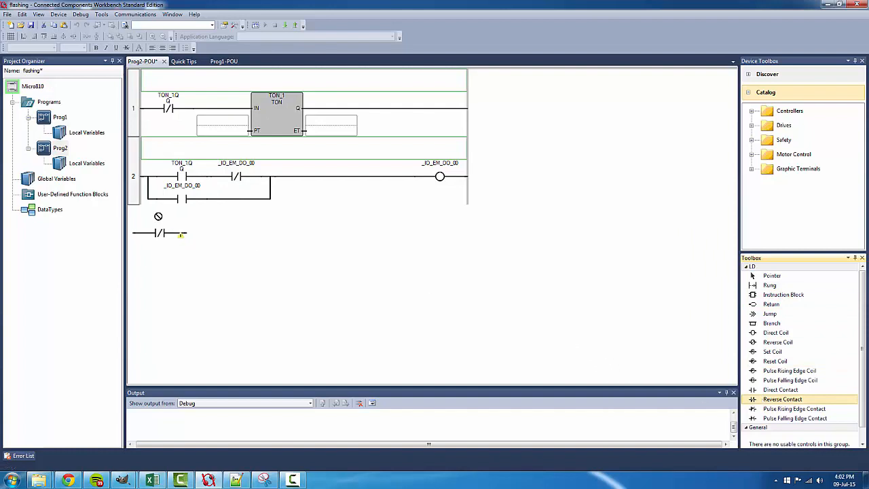
- Assign TON_1.Q to the normally closed contact before _IO_EM_DO_00
double_click(168, 234)
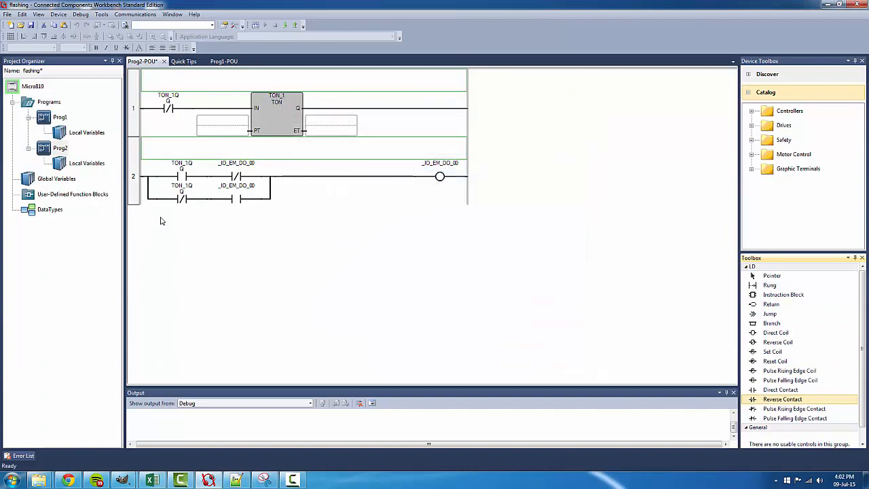
mouse_move(181, 191)
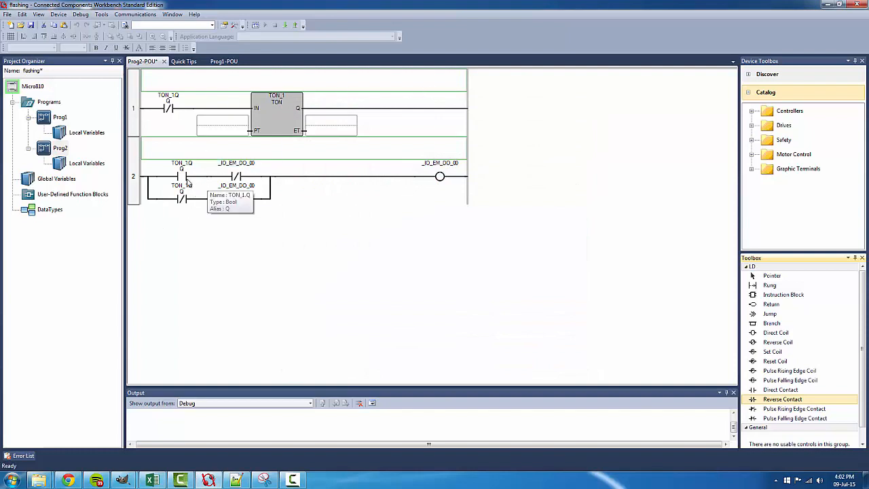
mouse_move(414, 176)
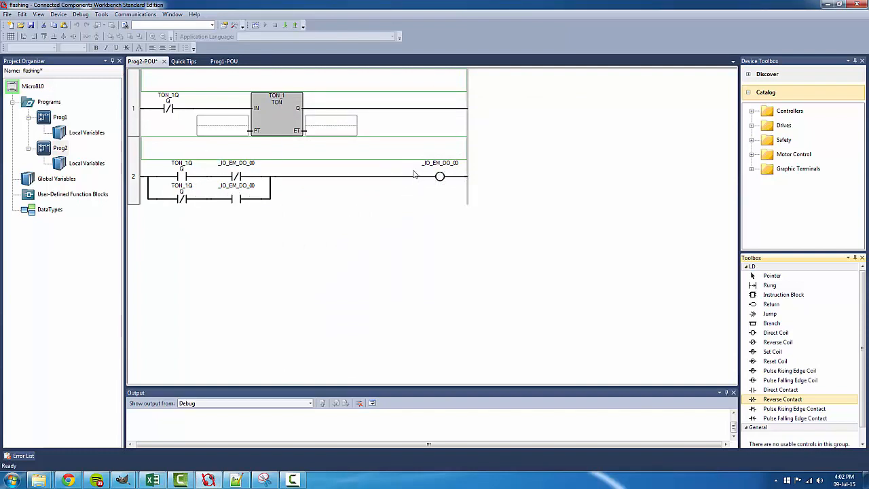
mouse_move(227, 201)
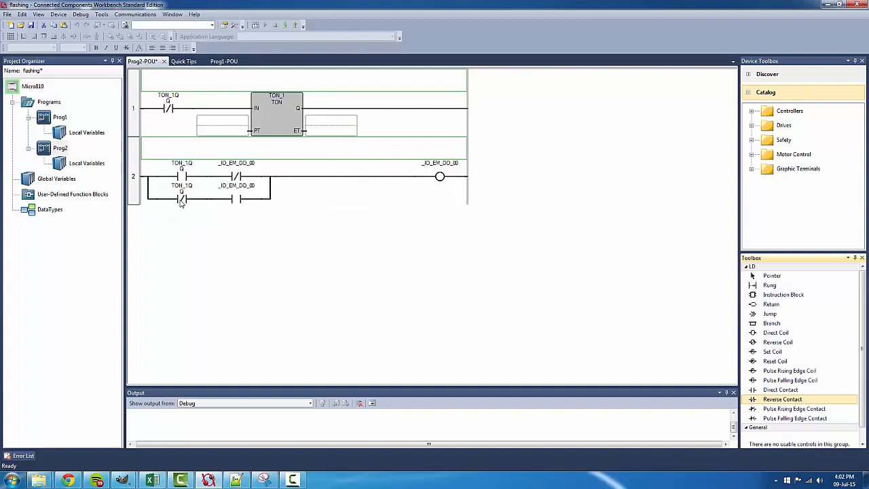
mouse_move(234, 197)
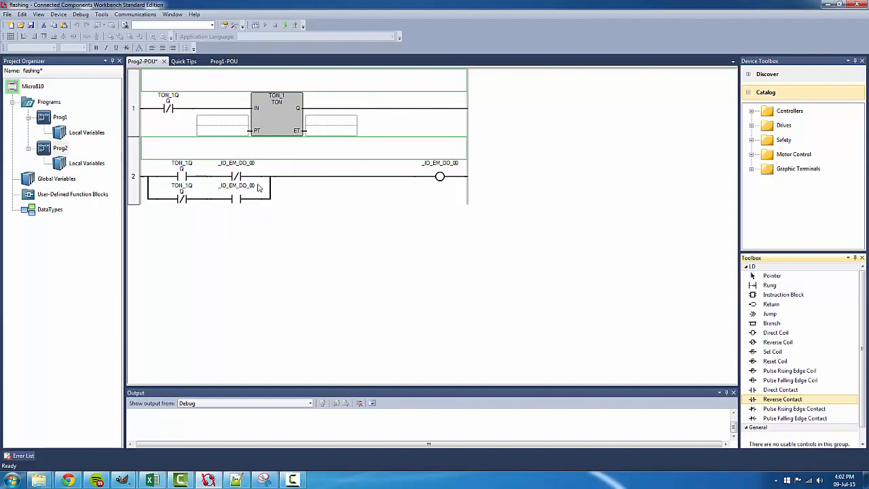
mouse_move(417, 177)
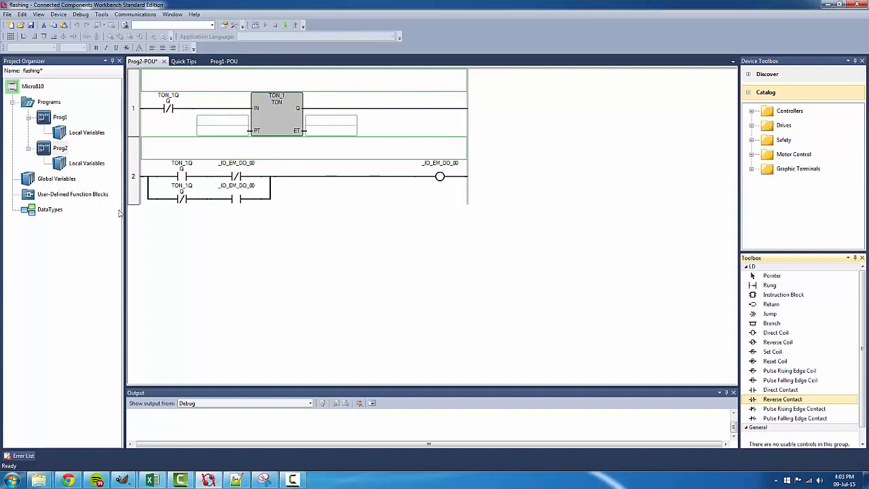
mouse_move(459, 271)
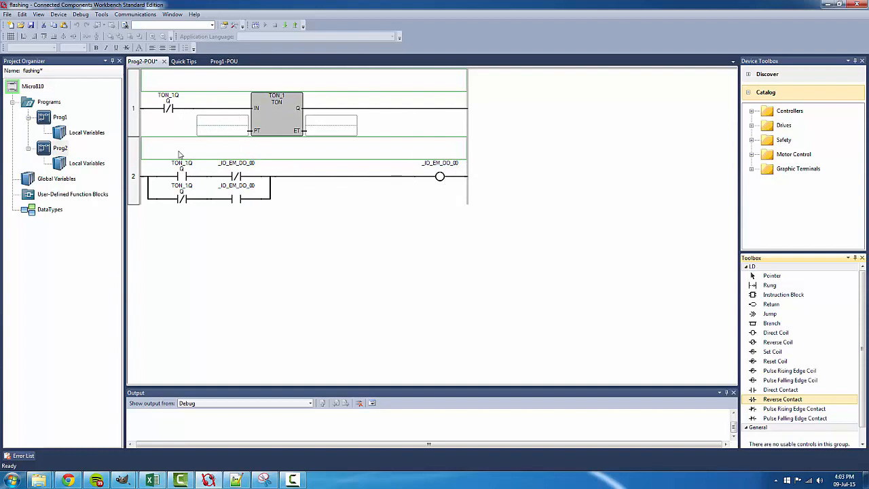
mouse_move(277, 132)
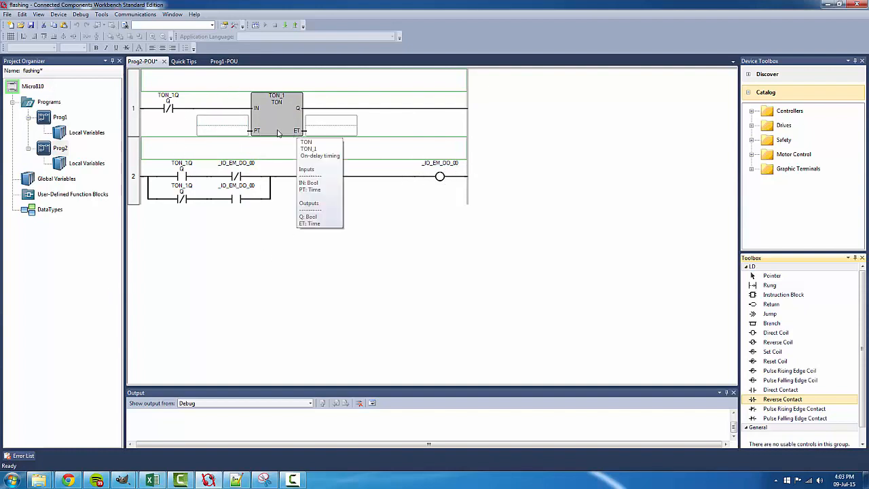
- Enter T#500ms as the TON_1 timer's PT preset
left_click(223, 124)
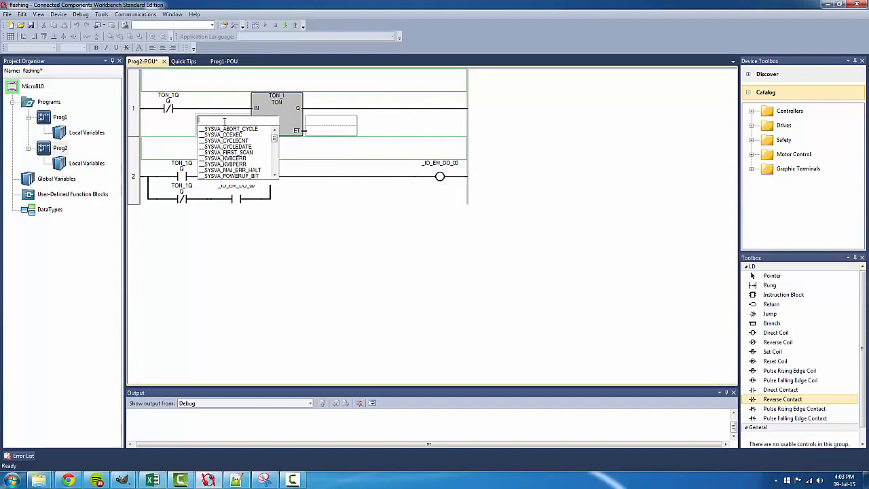
type("T#500ms")
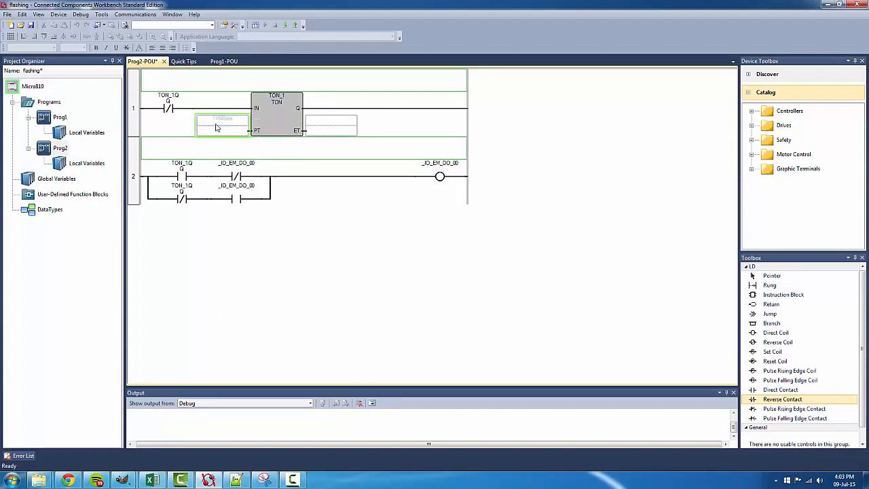
type("T#500ms")
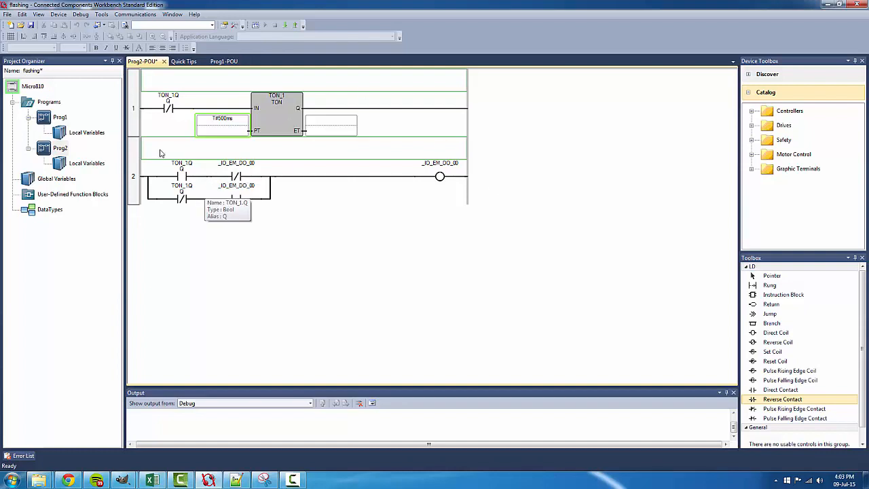
mouse_move(370, 207)
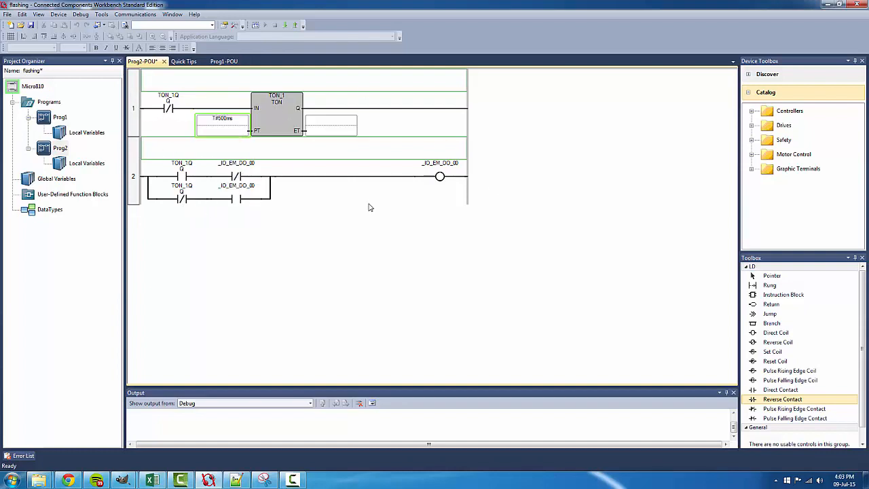
mouse_move(185, 210)
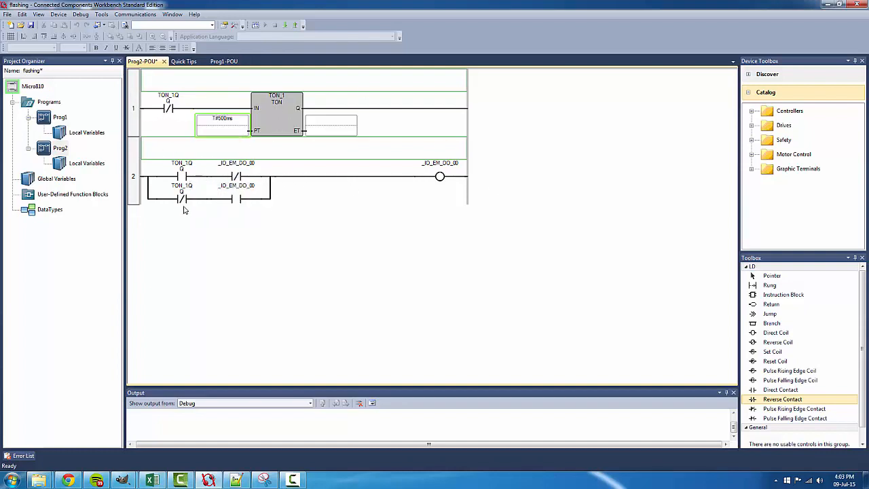
mouse_move(191, 189)
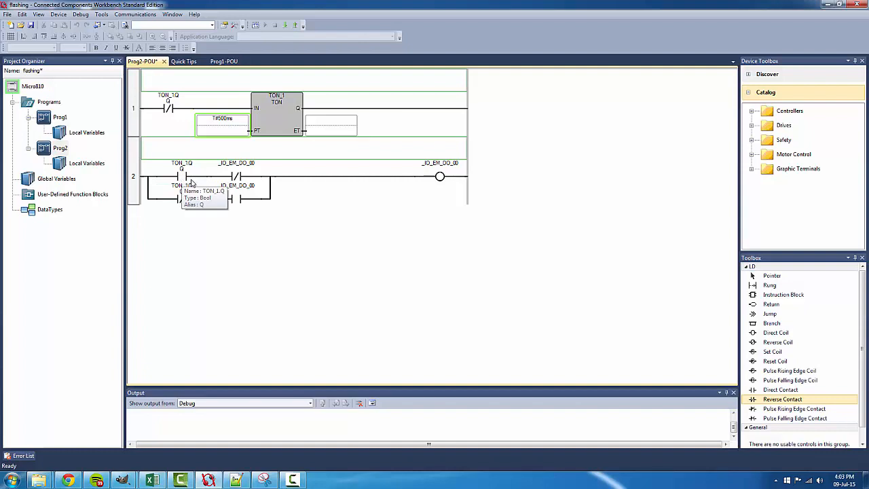
mouse_move(193, 155)
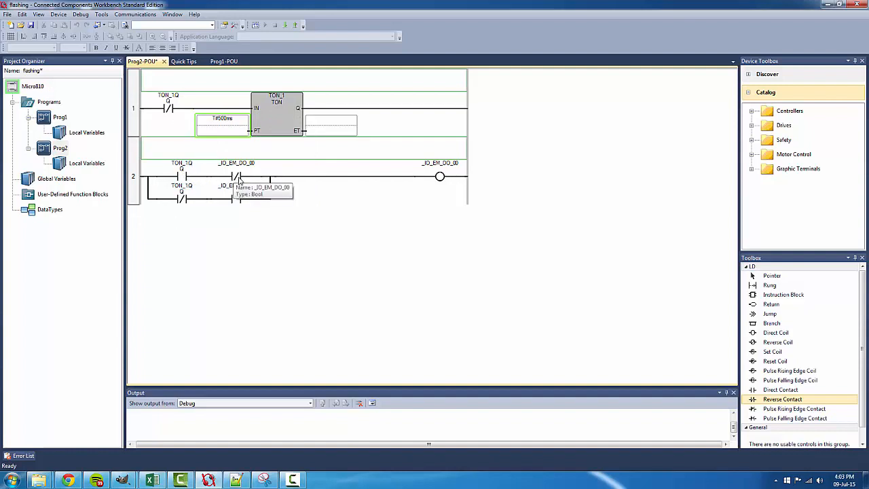
mouse_move(417, 171)
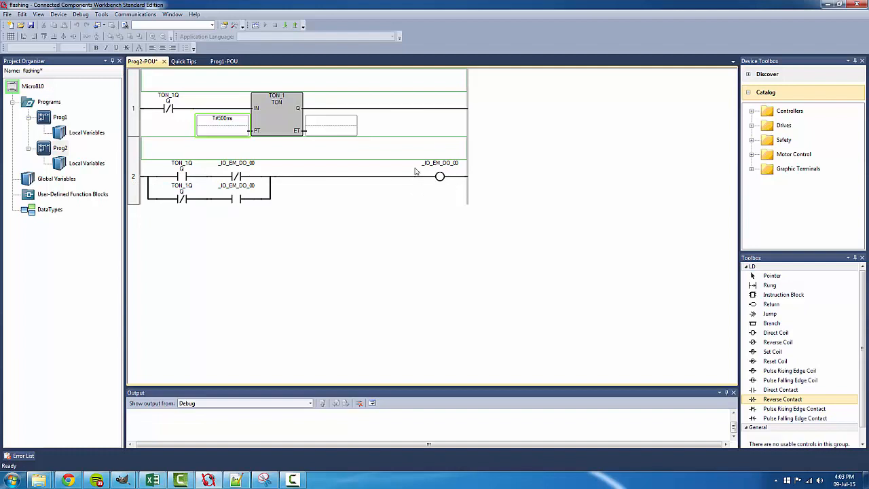
mouse_move(257, 193)
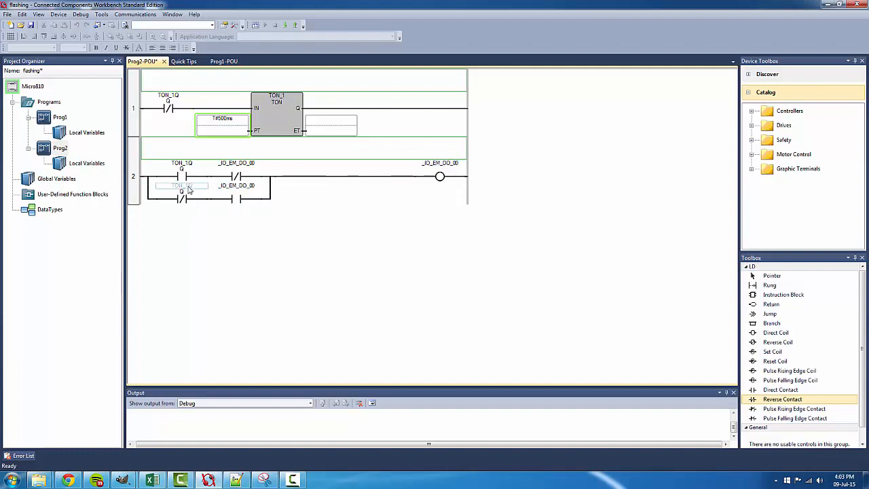
mouse_move(193, 188)
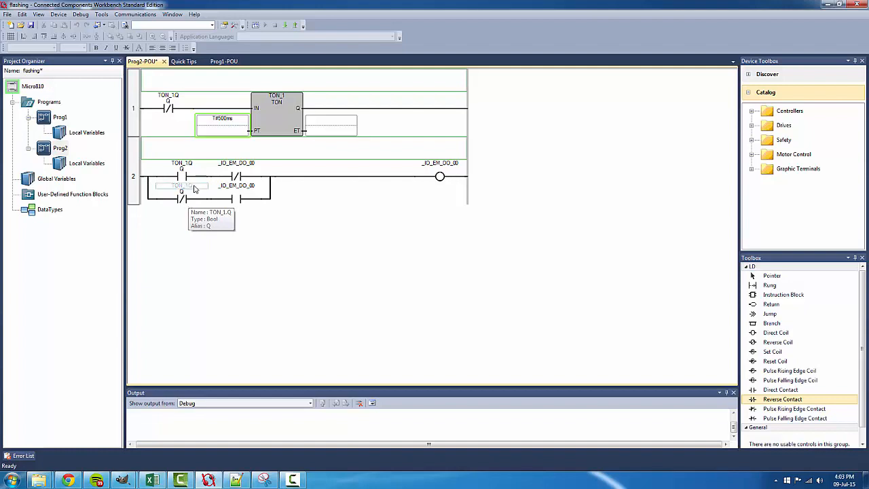
mouse_move(208, 250)
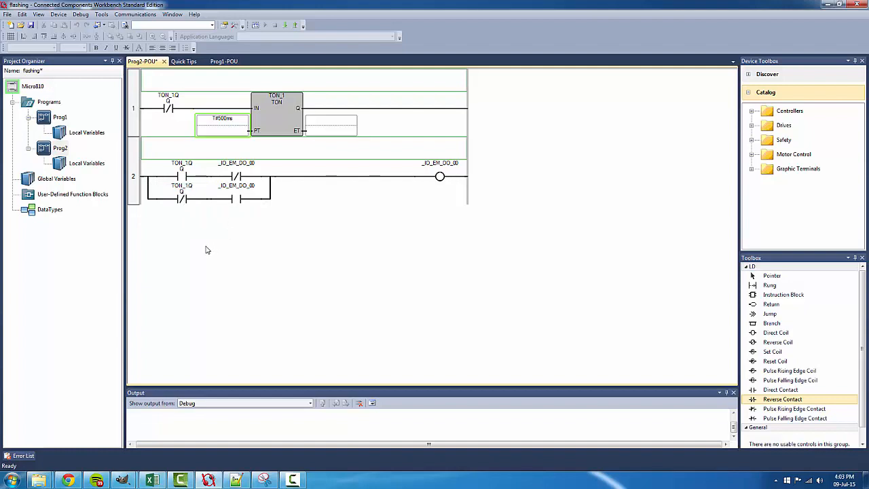
mouse_move(419, 190)
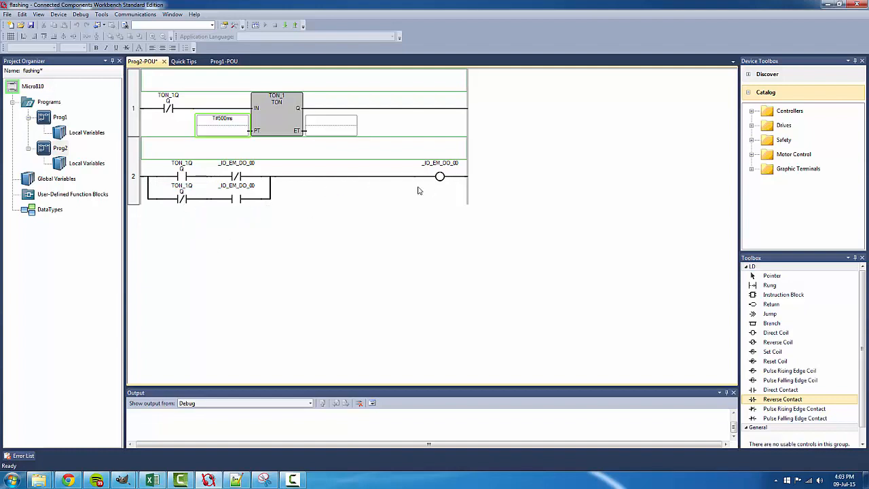
mouse_move(182, 193)
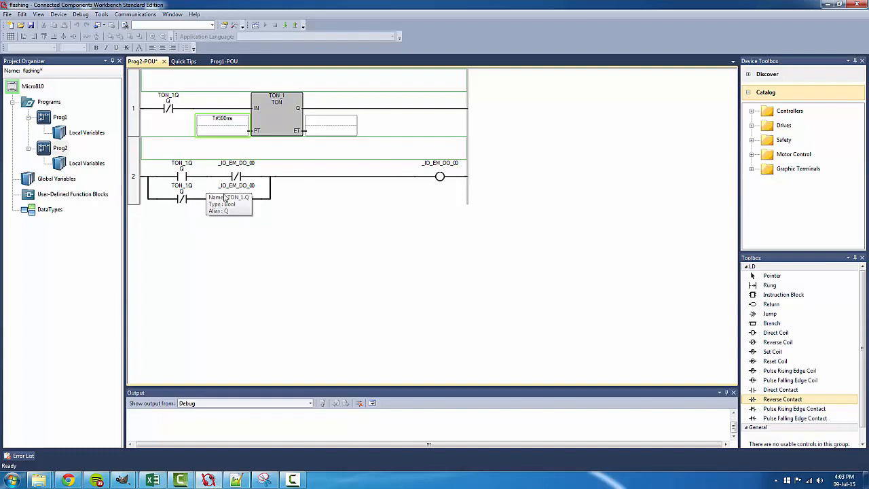
mouse_move(270, 171)
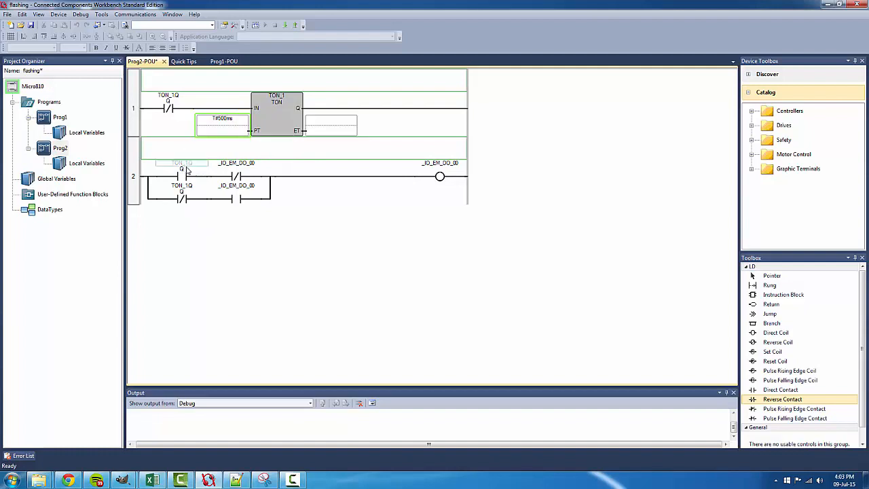
mouse_move(182, 185)
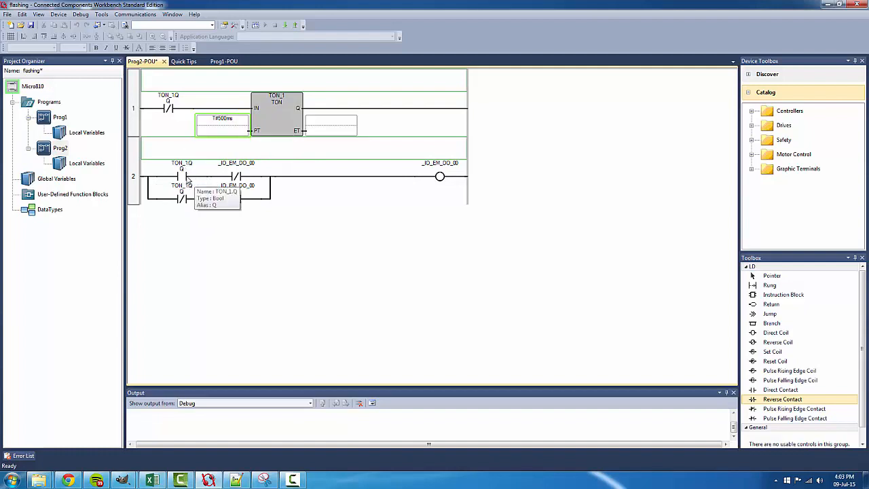
mouse_move(237, 194)
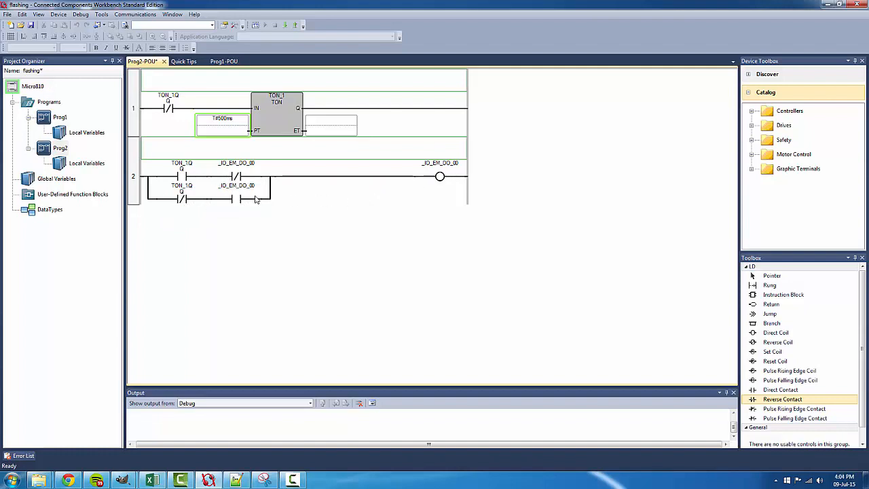
mouse_move(456, 188)
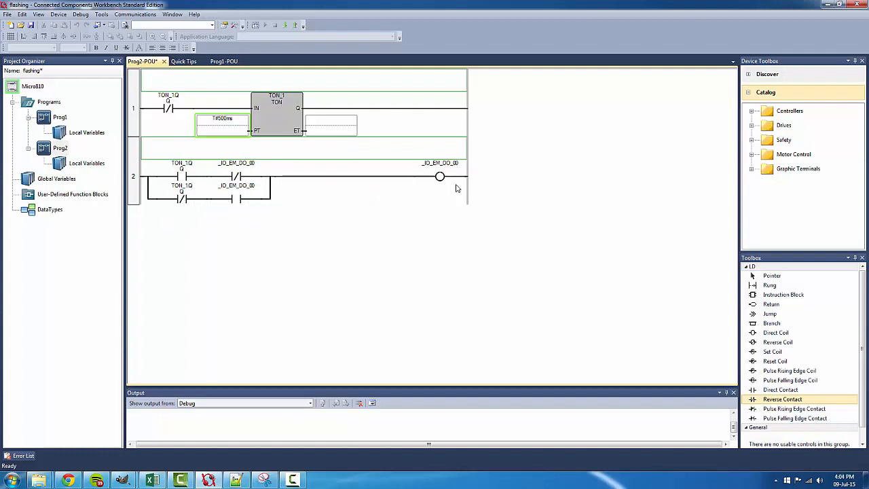
mouse_move(275, 176)
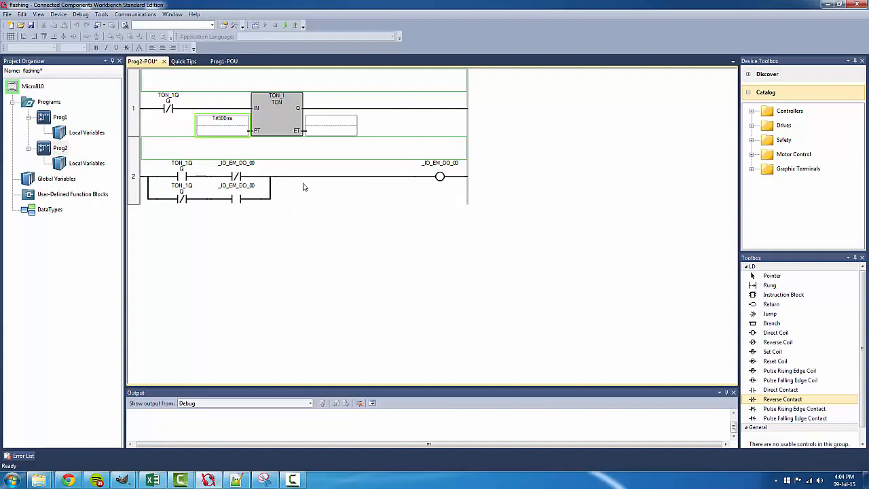
mouse_move(330, 300)
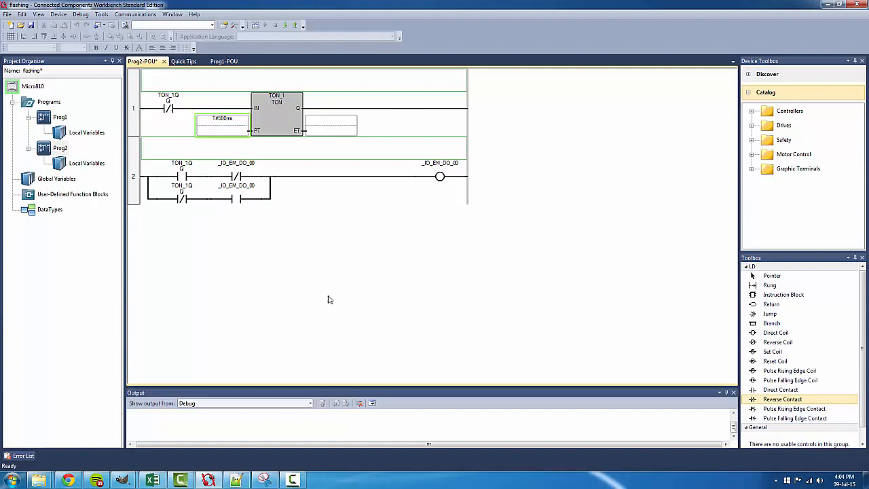
mouse_move(185, 252)
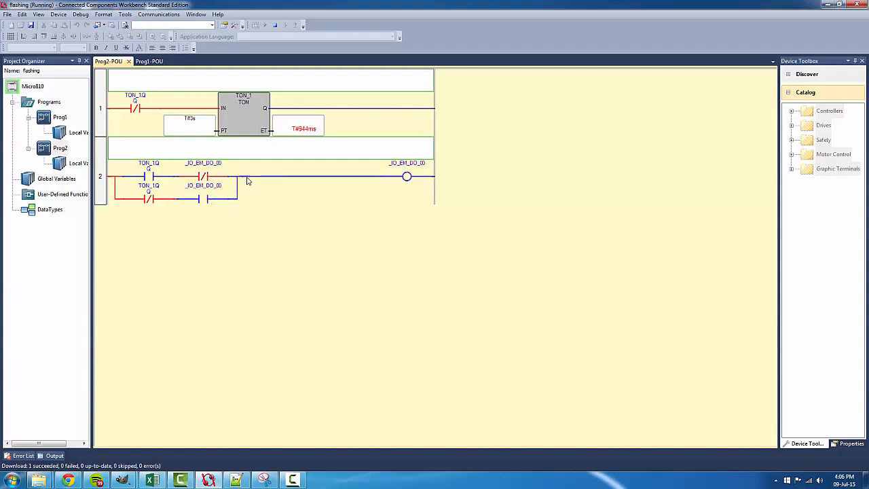
mouse_move(407, 177)
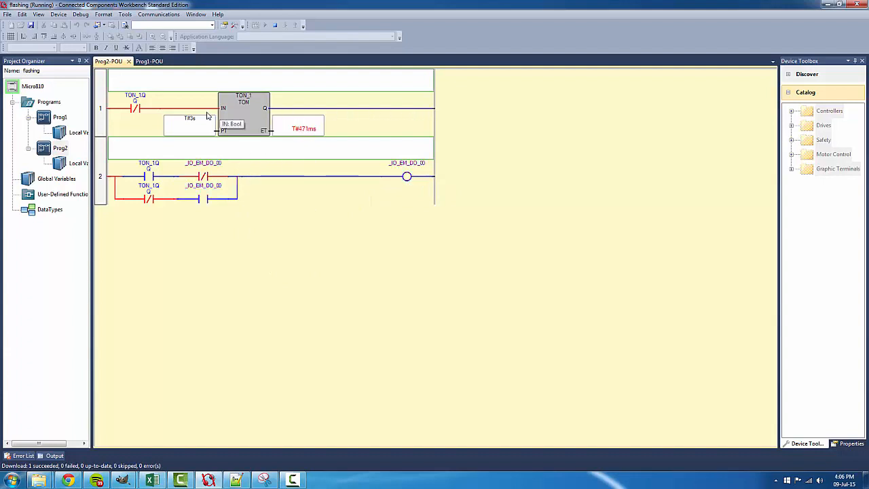
mouse_move(251, 116)
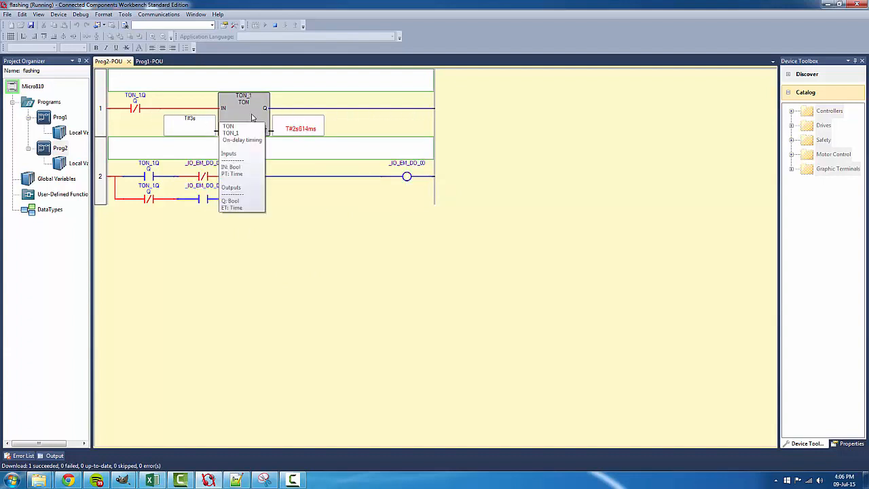